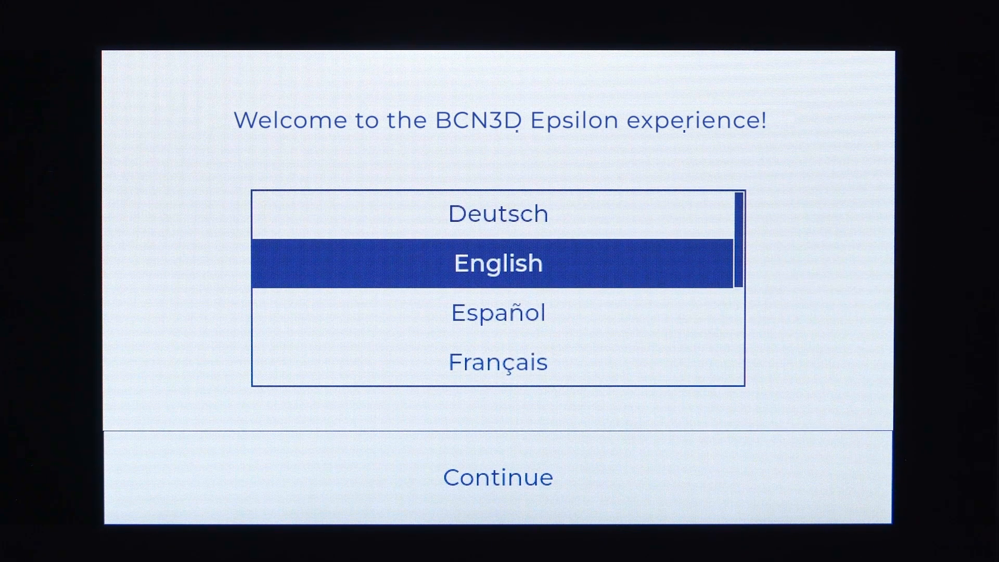
- Continue setup with English as the printer language, reaching Wireless settings
click(497, 477)
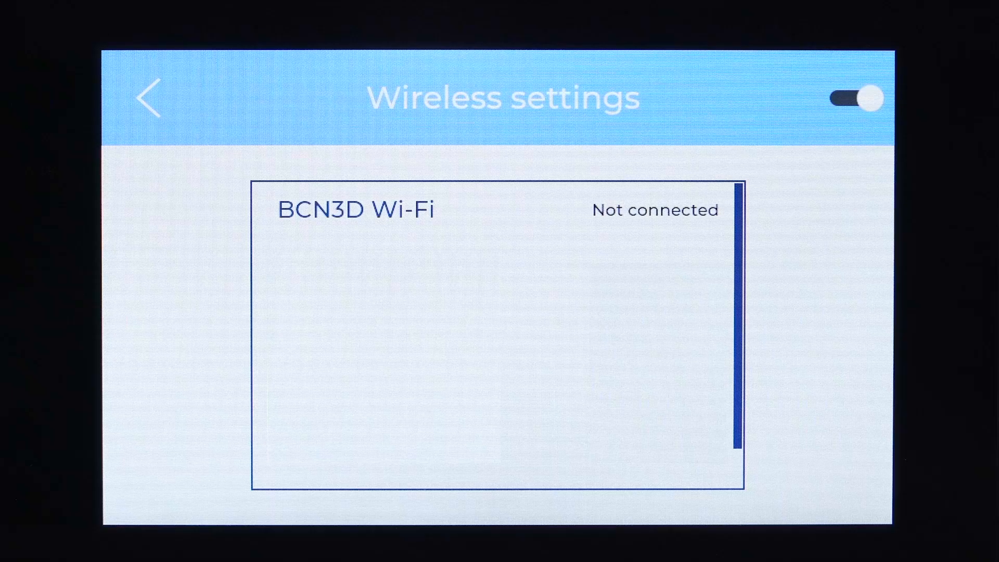
- Connect to the BCN3D Wi-Fi network with its password
click(357, 209)
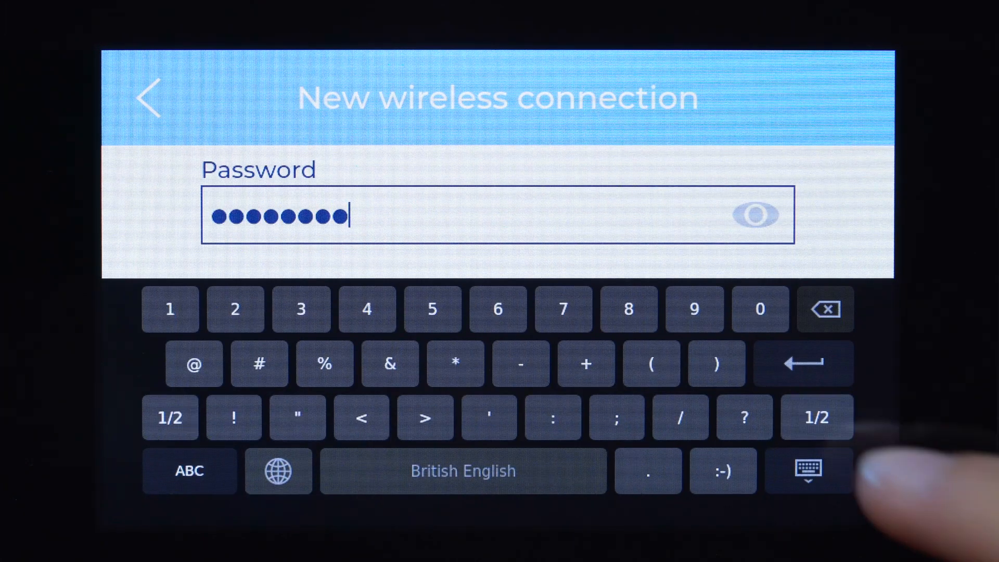
click(806, 470)
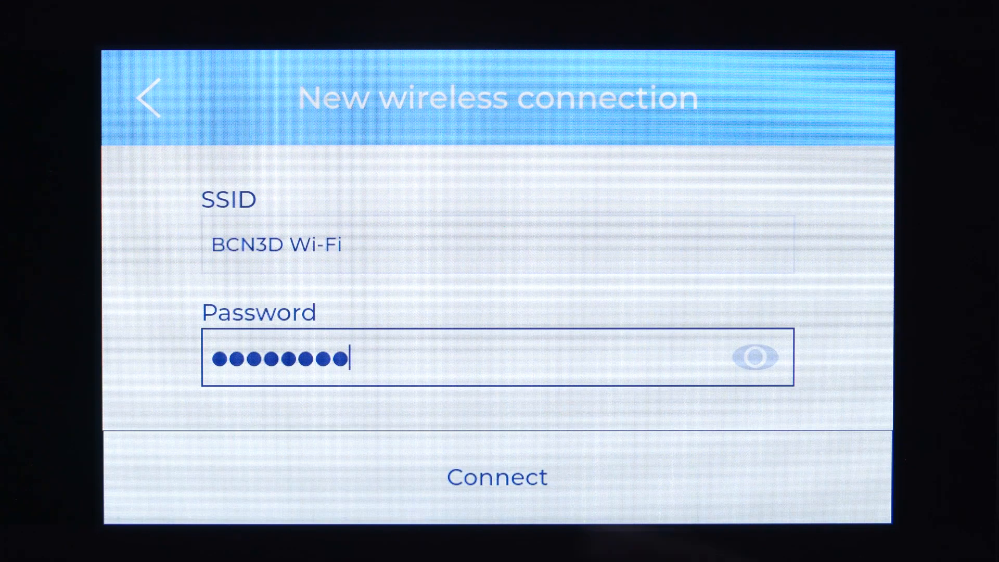
click(496, 475)
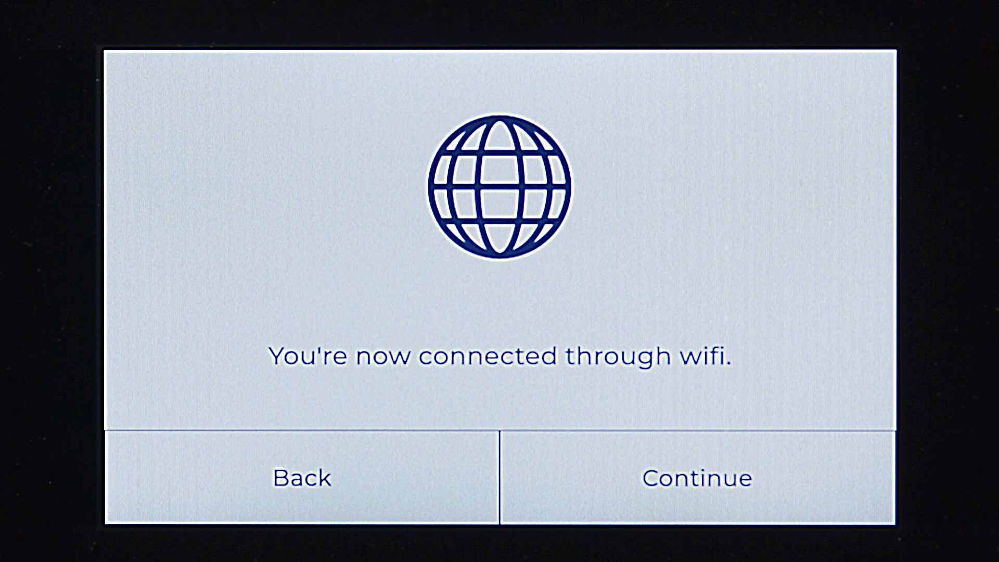
- Advance past the Wi-Fi confirmation to the BCN3D Cloud introduction
click(697, 478)
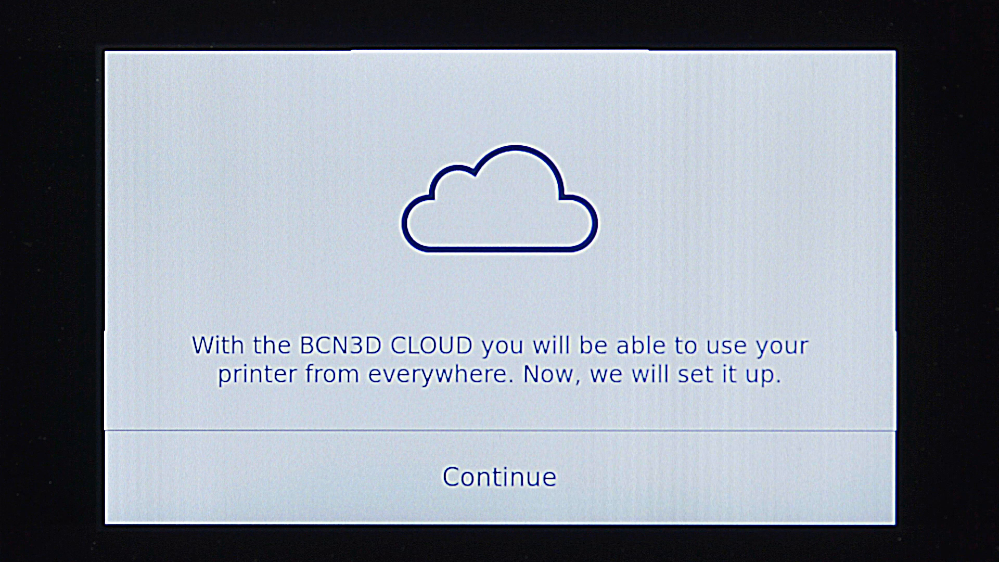
click(498, 477)
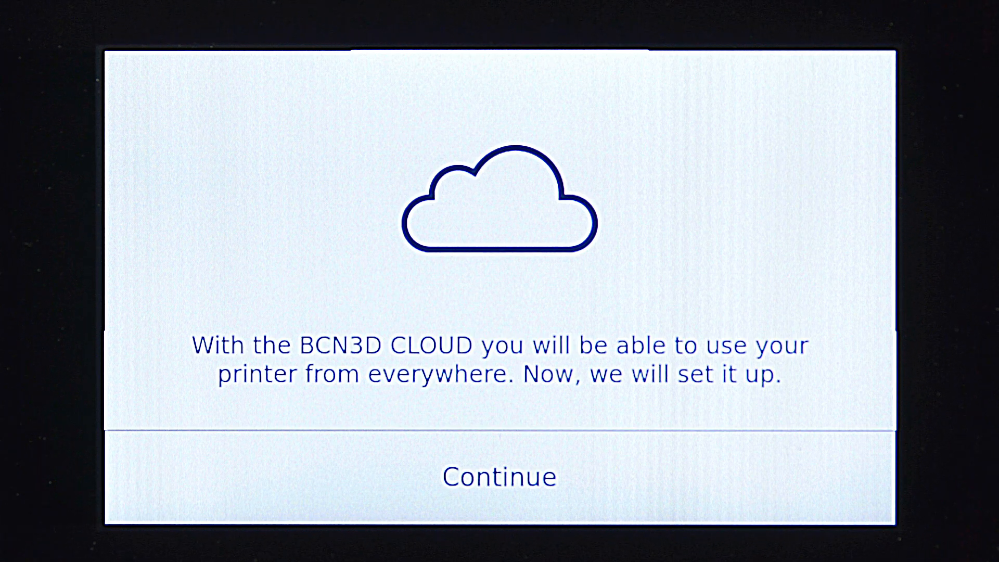
click(498, 476)
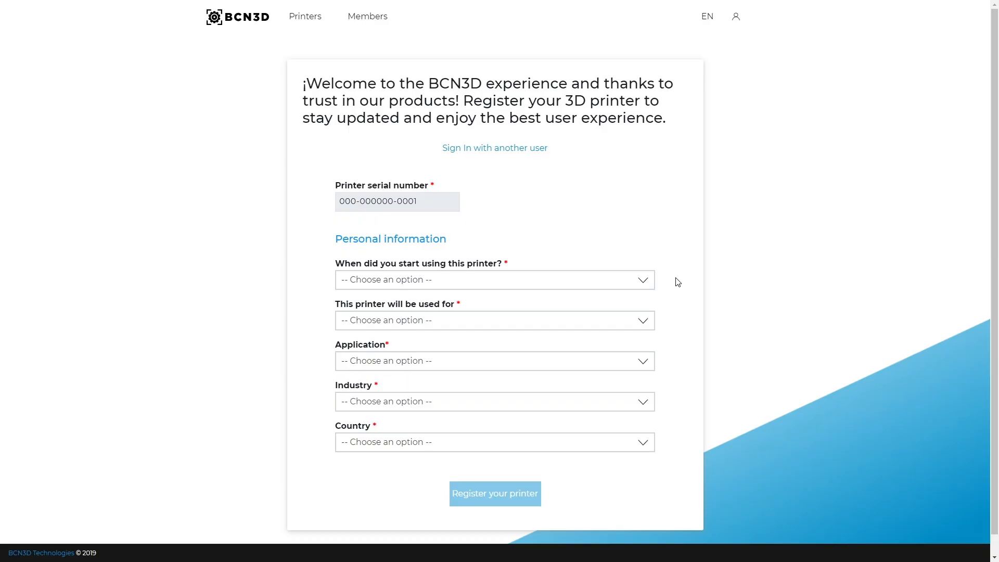
mouse_move(674, 402)
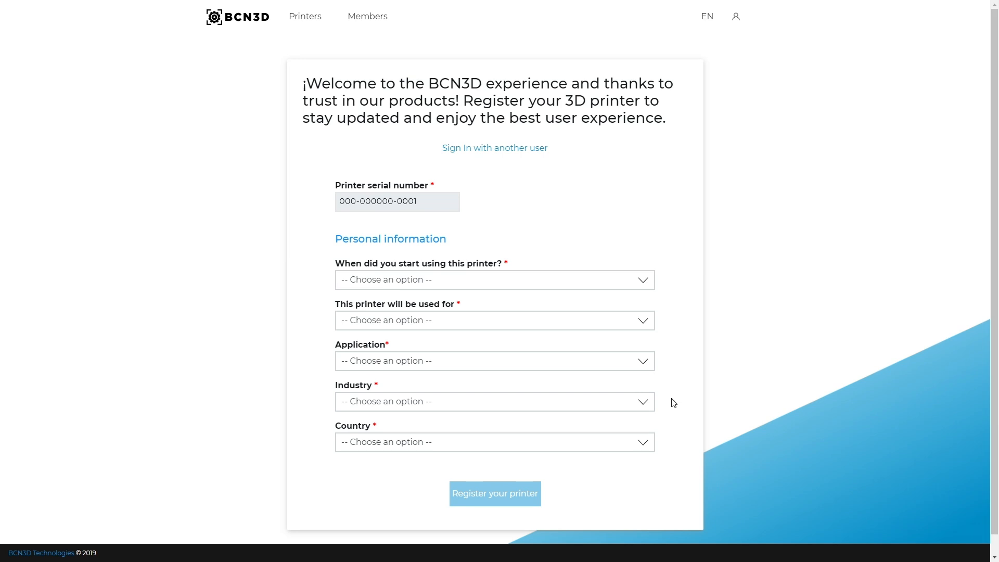
mouse_move(534, 504)
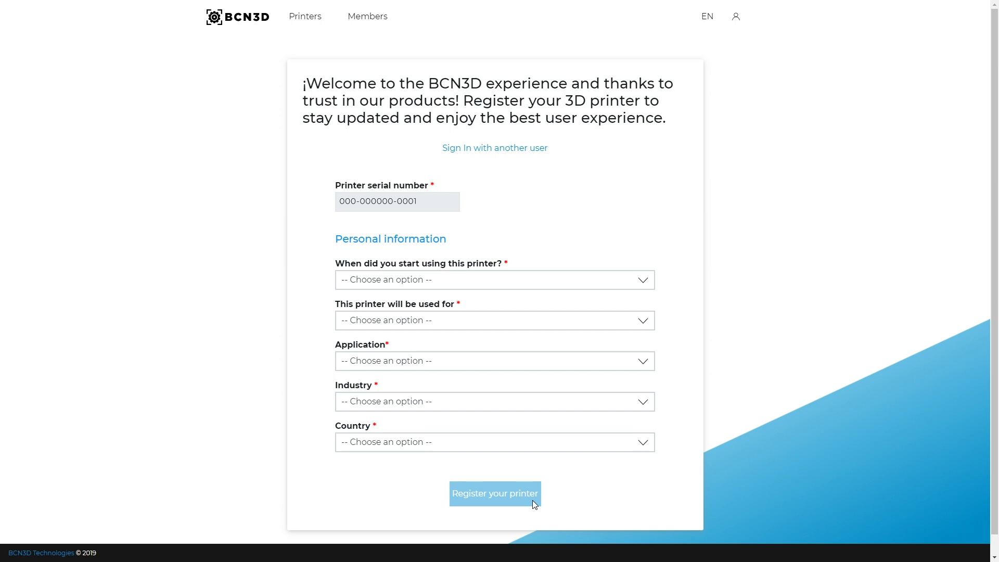
click(494, 493)
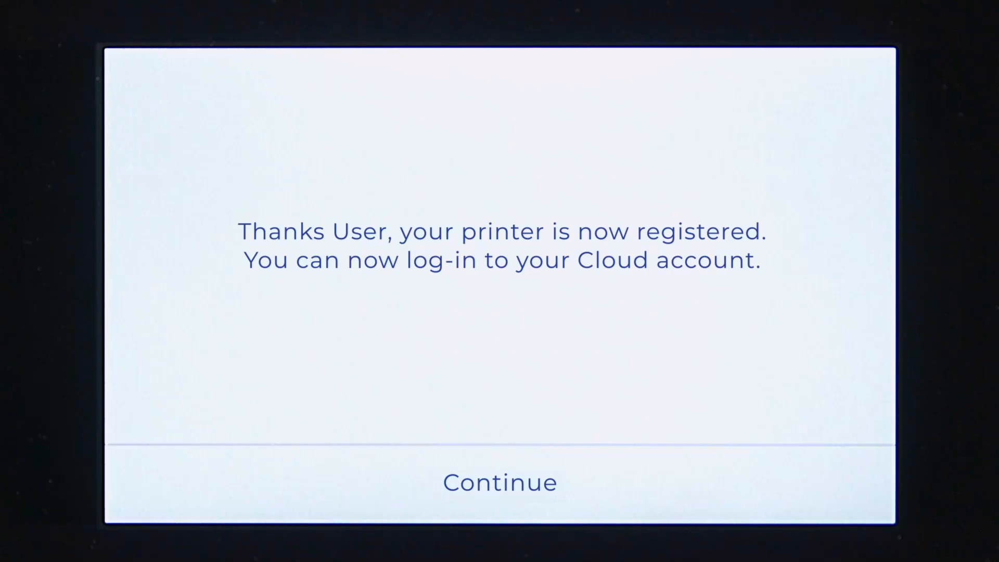
- Run the Setup Assistant and advance to the Load filament extruder choice
click(500, 482)
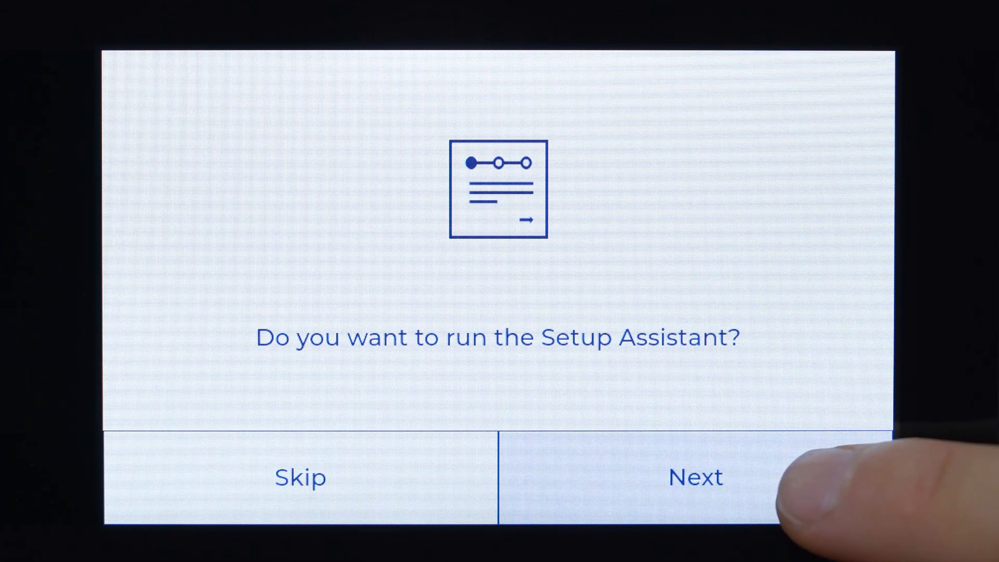
click(696, 476)
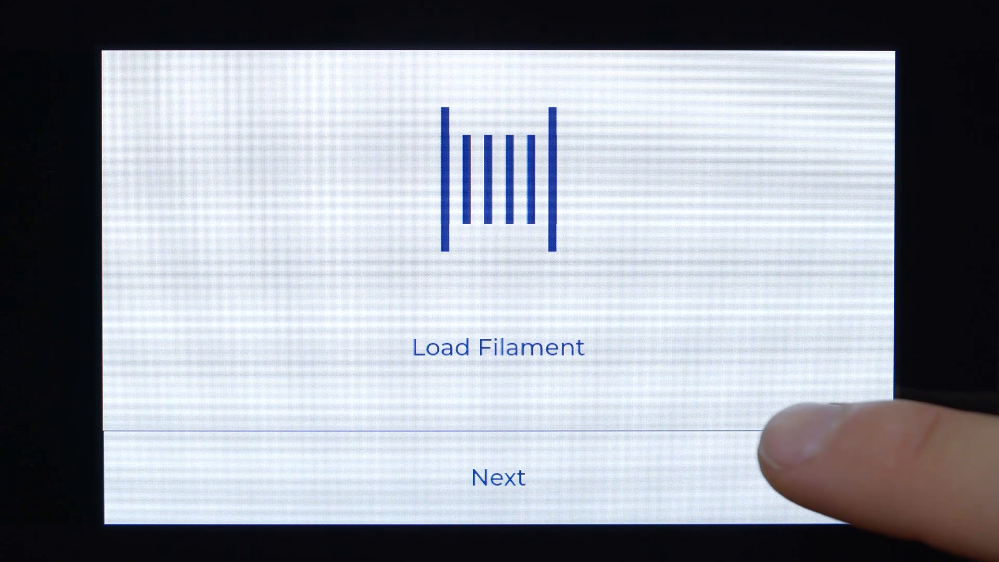
click(498, 476)
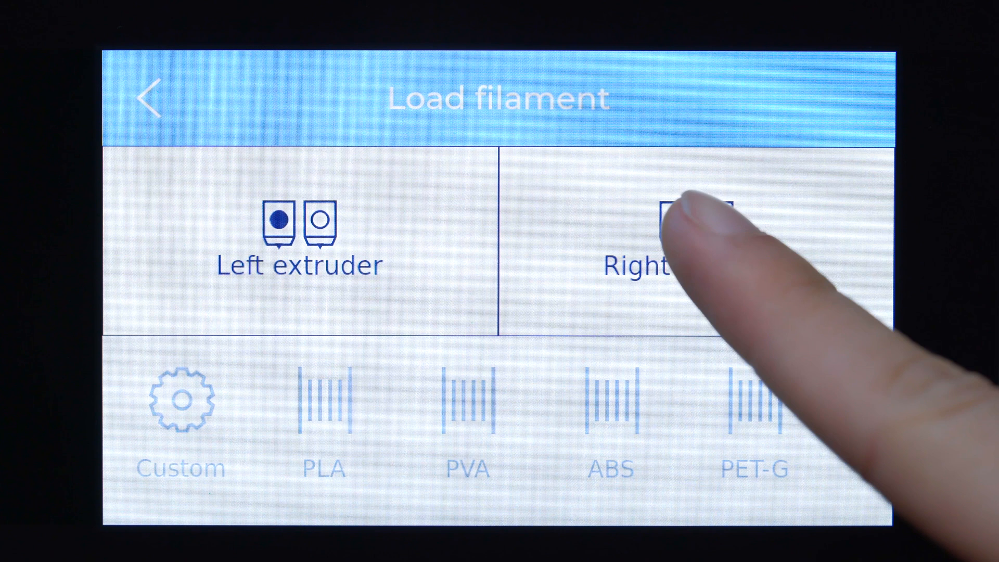
- Load filament into the right extruder until the printer starts pulling it in
click(670, 255)
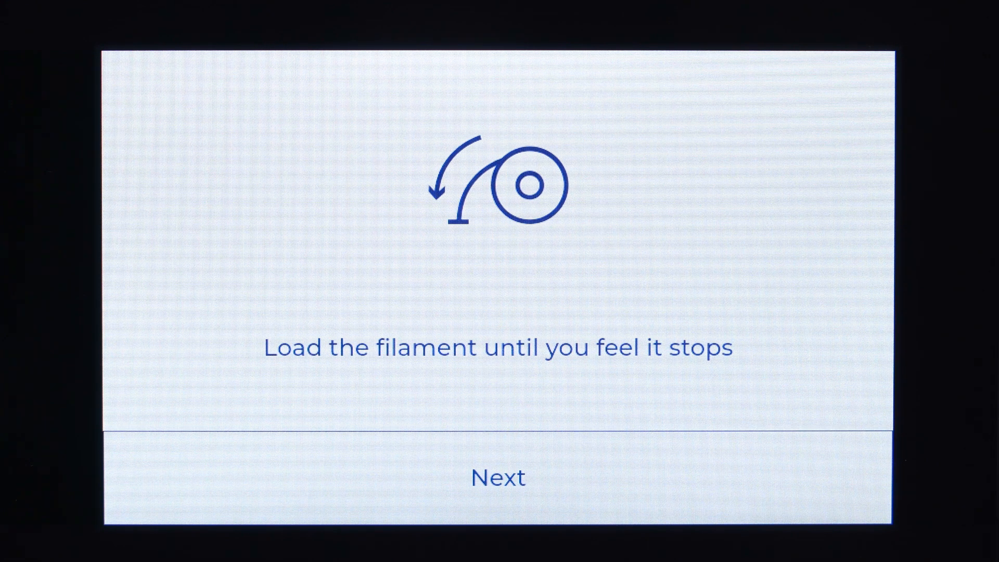
click(498, 477)
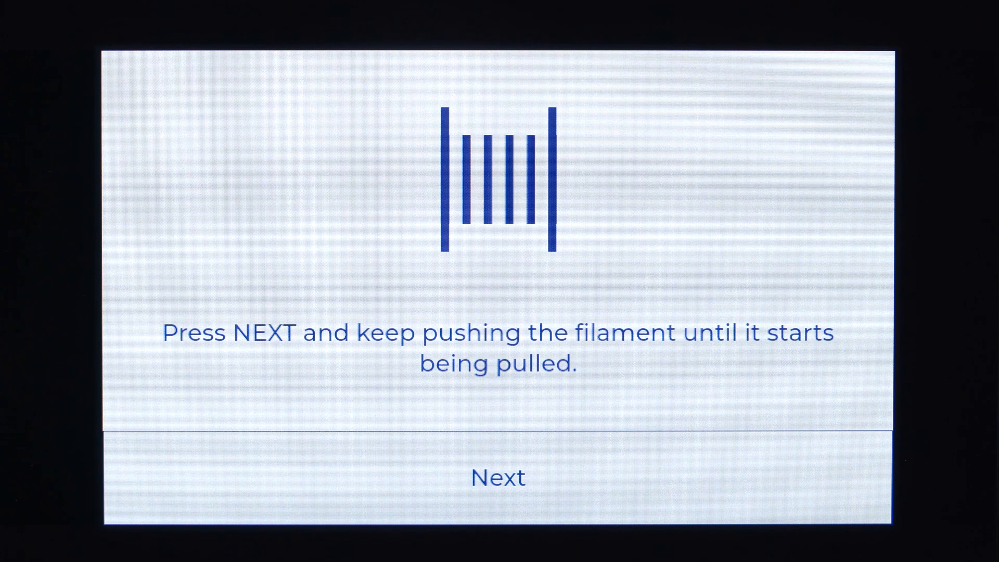
click(498, 477)
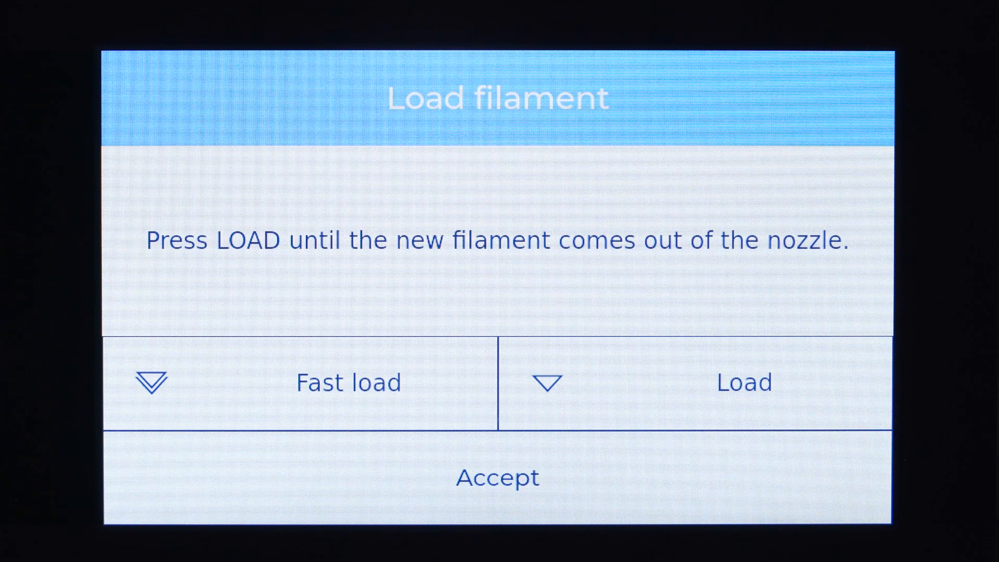
- Extrude filament with Load until it comes out of the nozzle
click(743, 382)
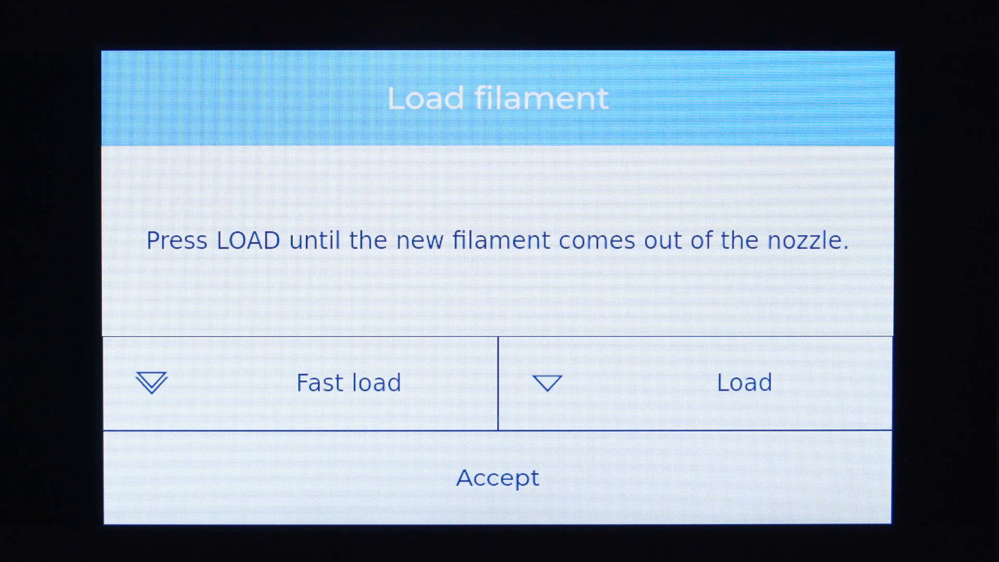
click(498, 477)
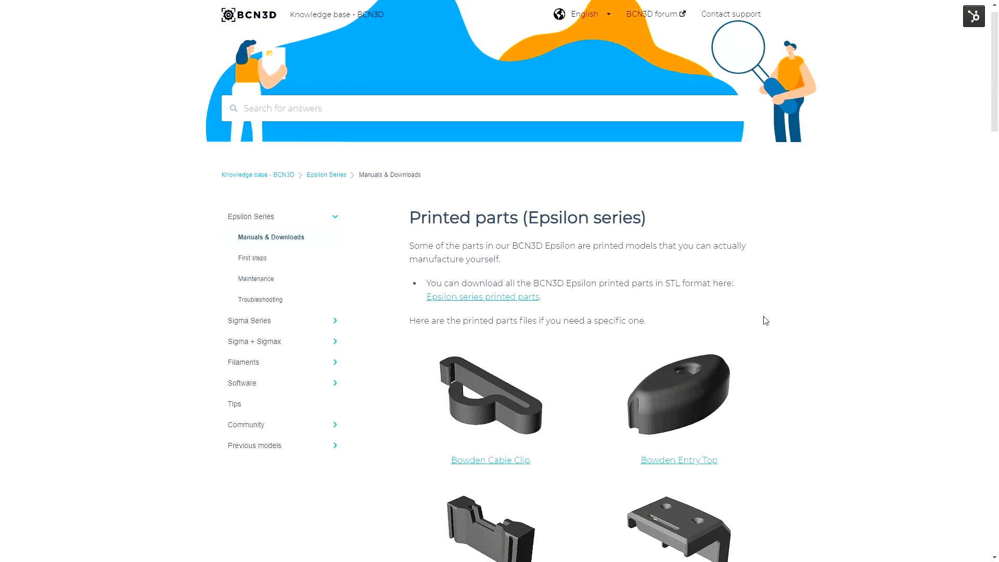
scroll(down, 3)
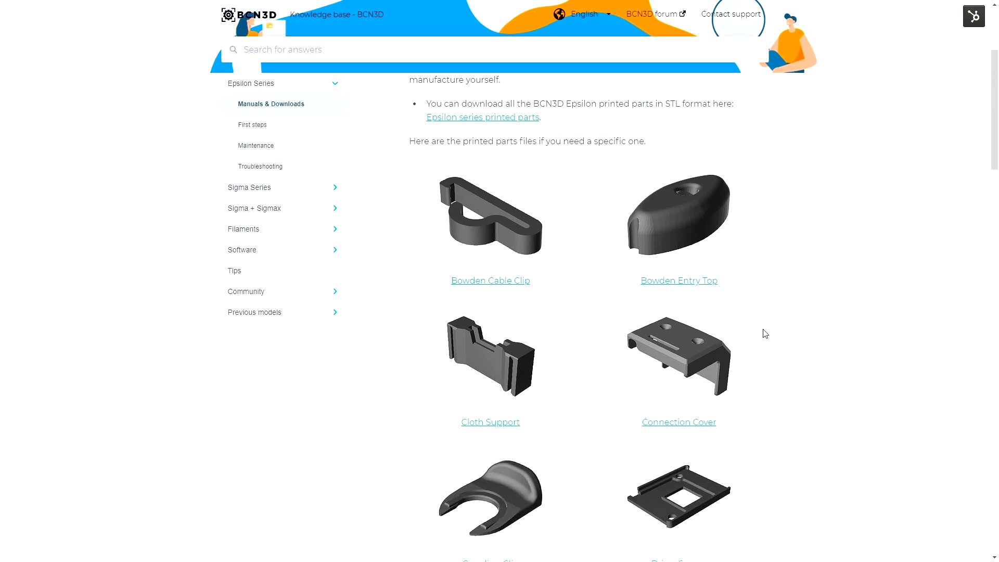
scroll(down, 3)
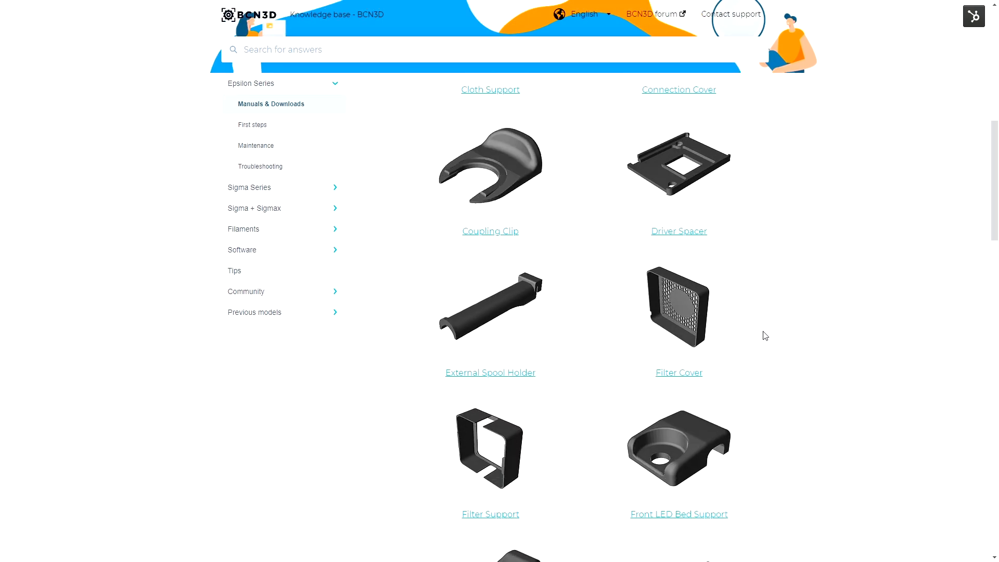
scroll(down, 3)
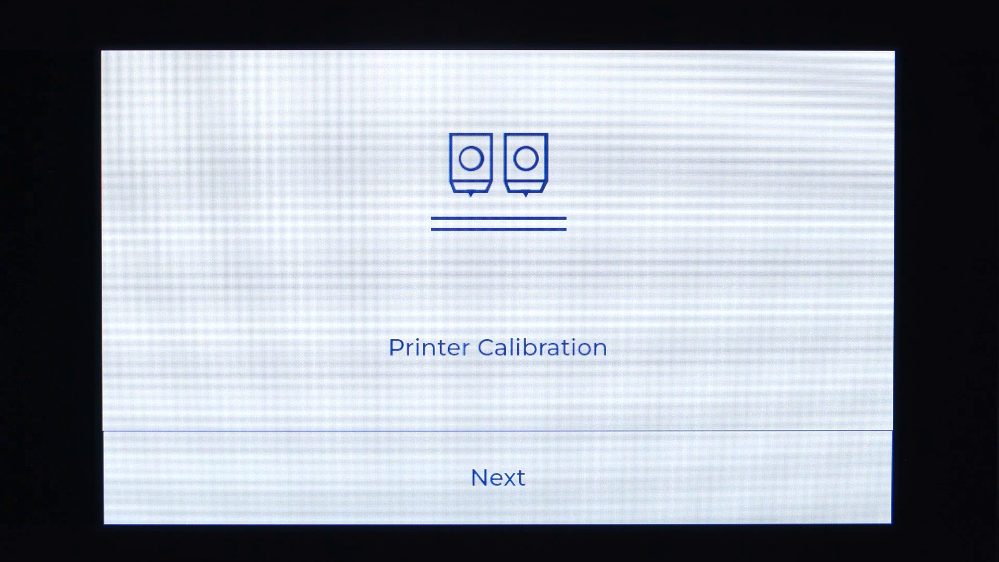
- Begin printer calibration, bringing up the surface heating notice
click(499, 478)
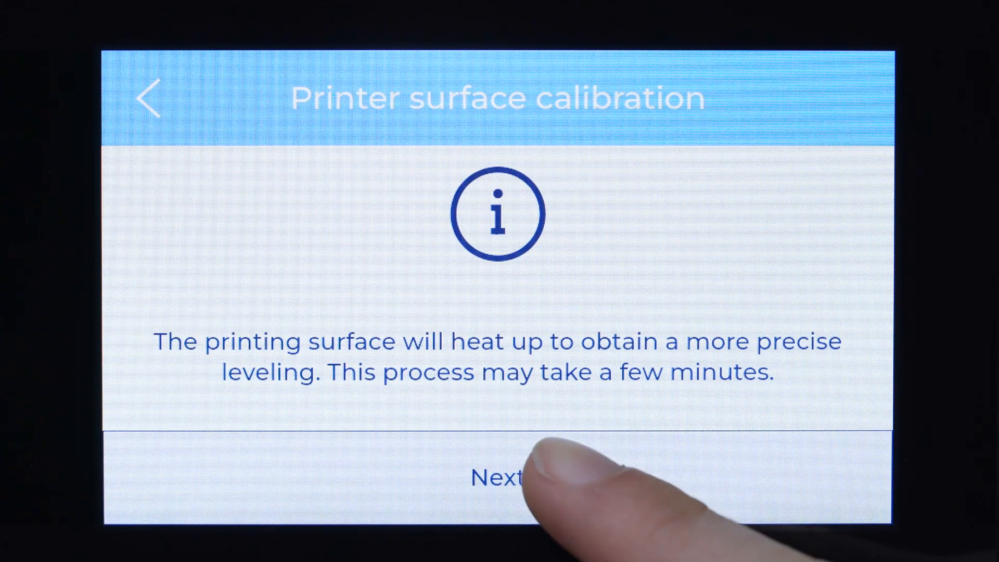
- Level the printing surface with the bed knobs, skip repeating it, and continue past the success notice
click(499, 478)
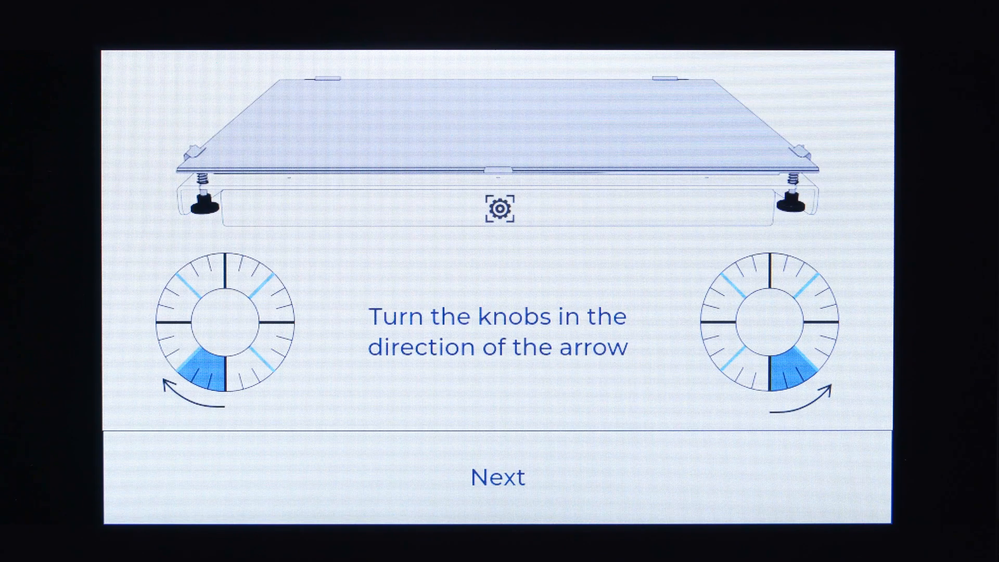
click(497, 477)
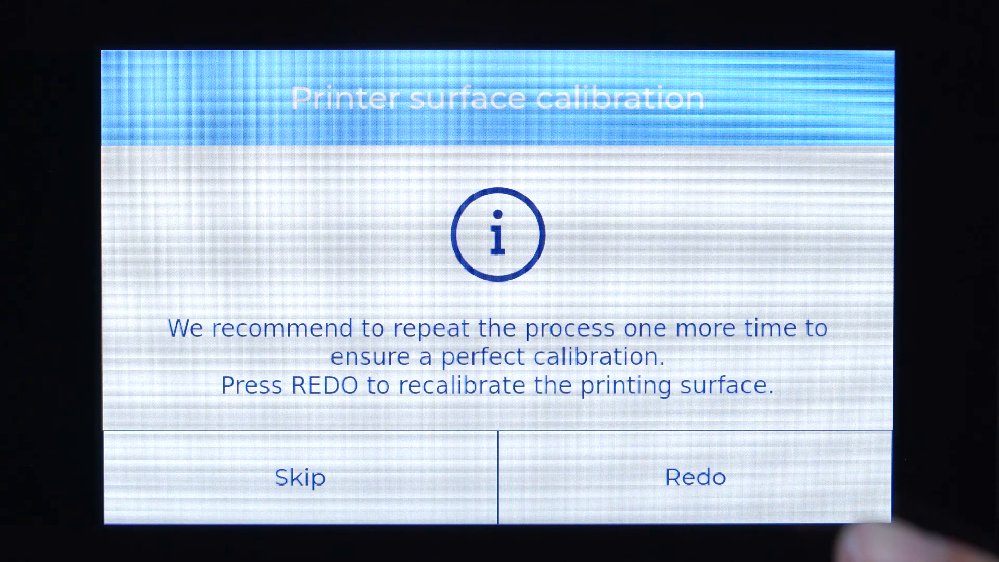
click(299, 477)
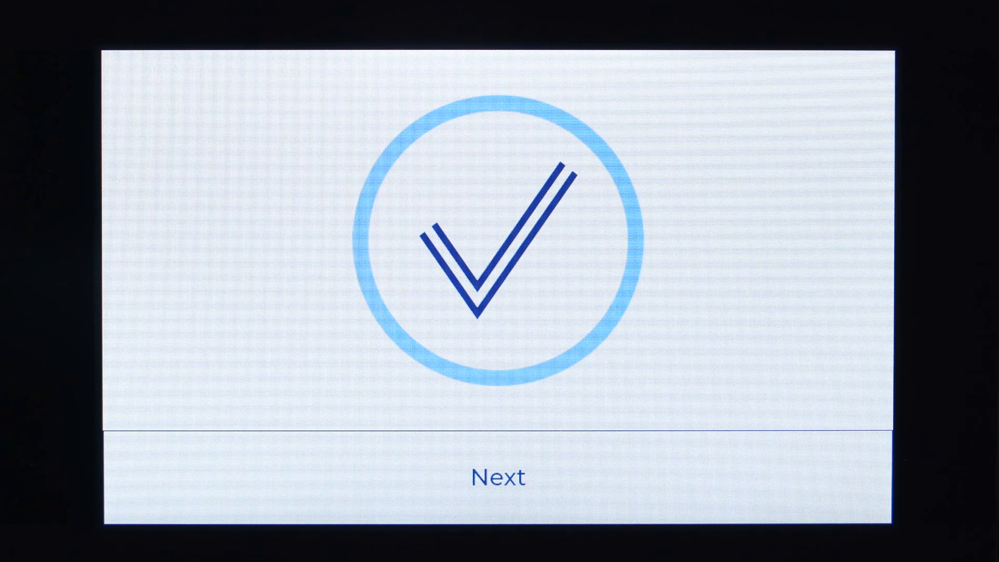
click(499, 477)
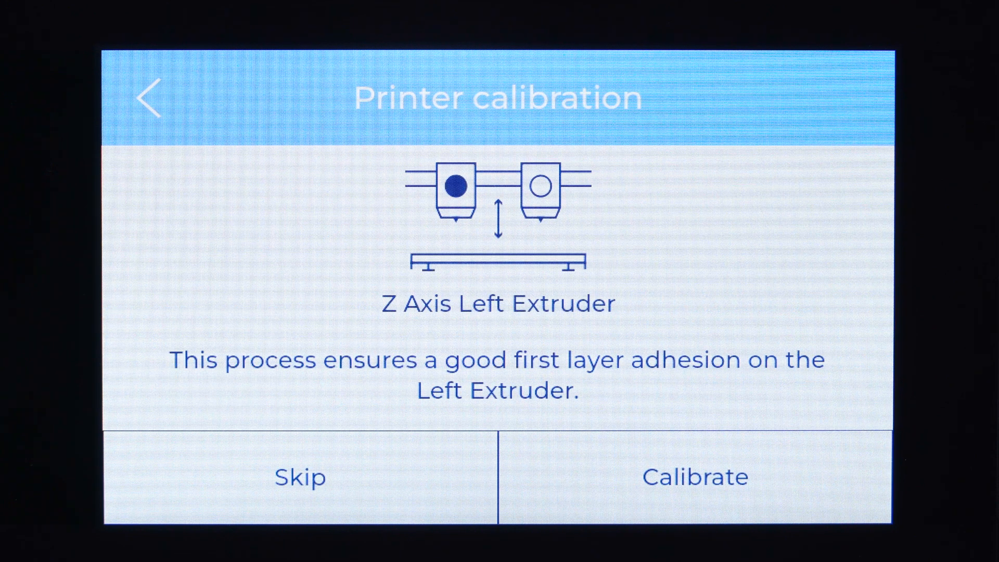
- Start left extruder Z calibration and pass the nozzle-cleaning and glue-stick prompts
click(695, 476)
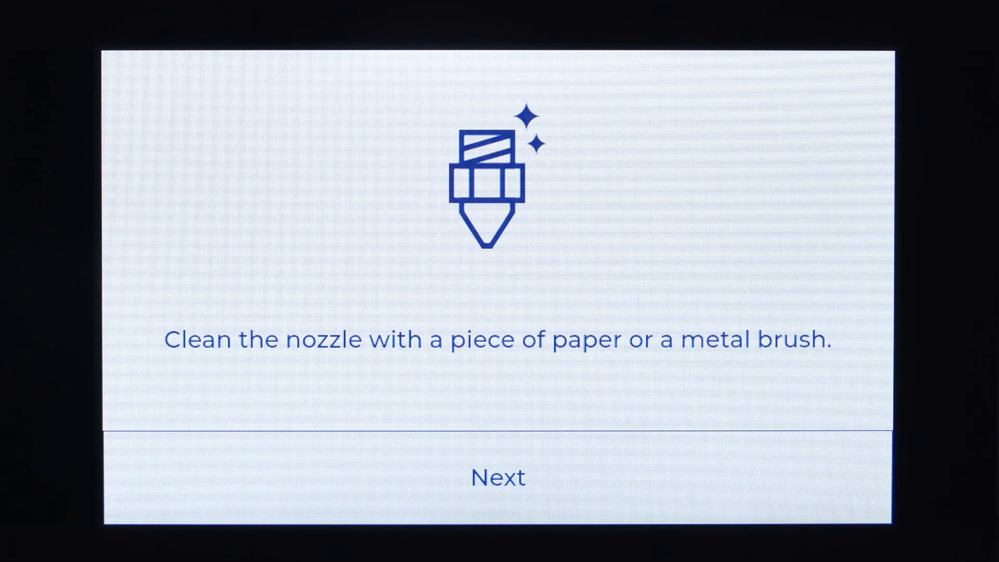
click(498, 477)
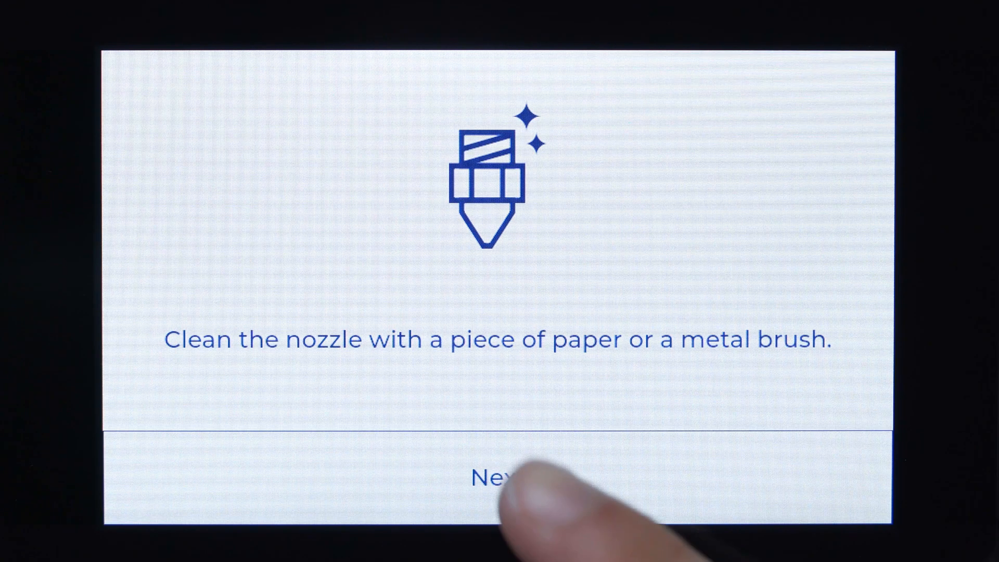
click(499, 477)
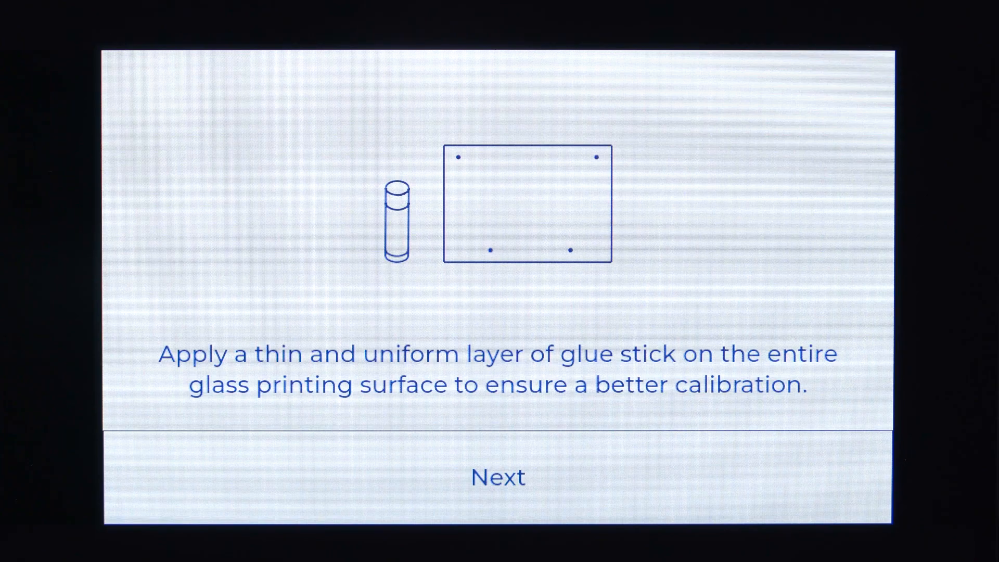
click(498, 475)
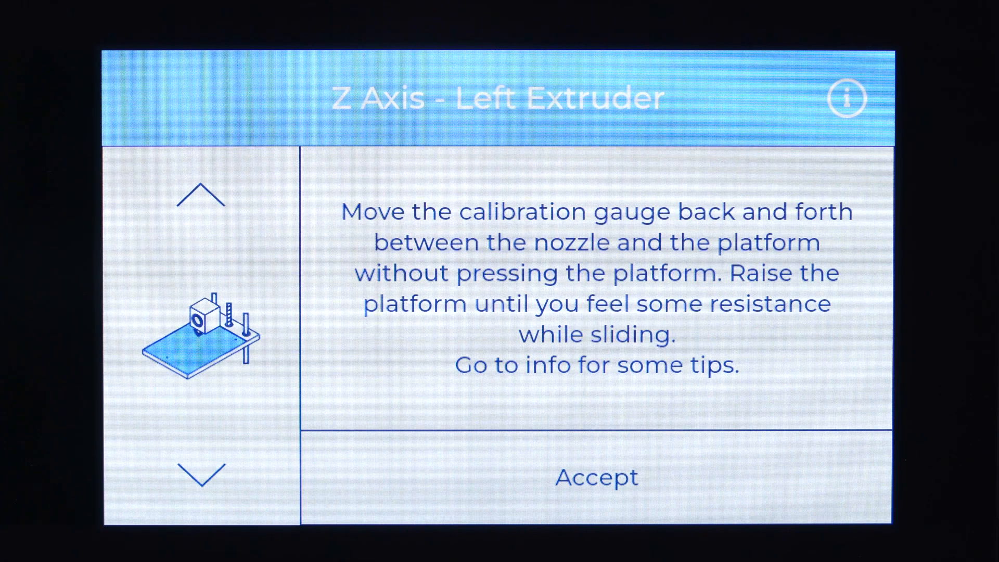
- Raise the platform until the gauge drags under the left nozzle and accept the gap
click(200, 195)
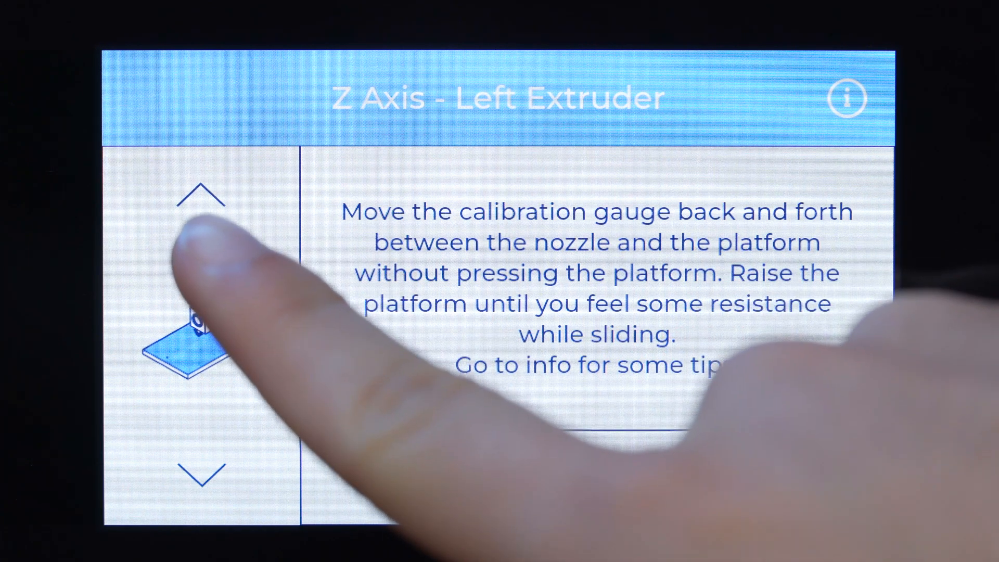
click(201, 192)
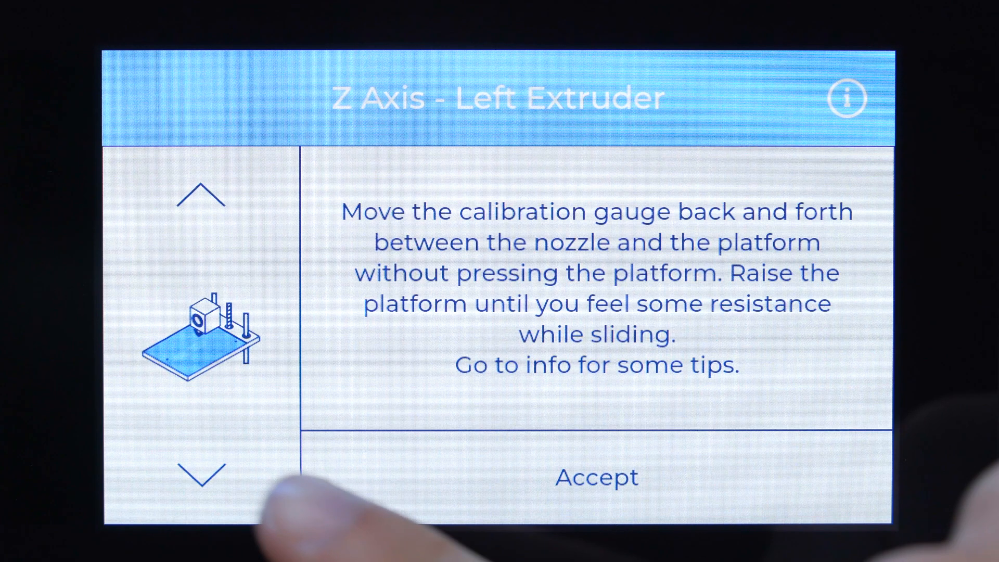
click(596, 477)
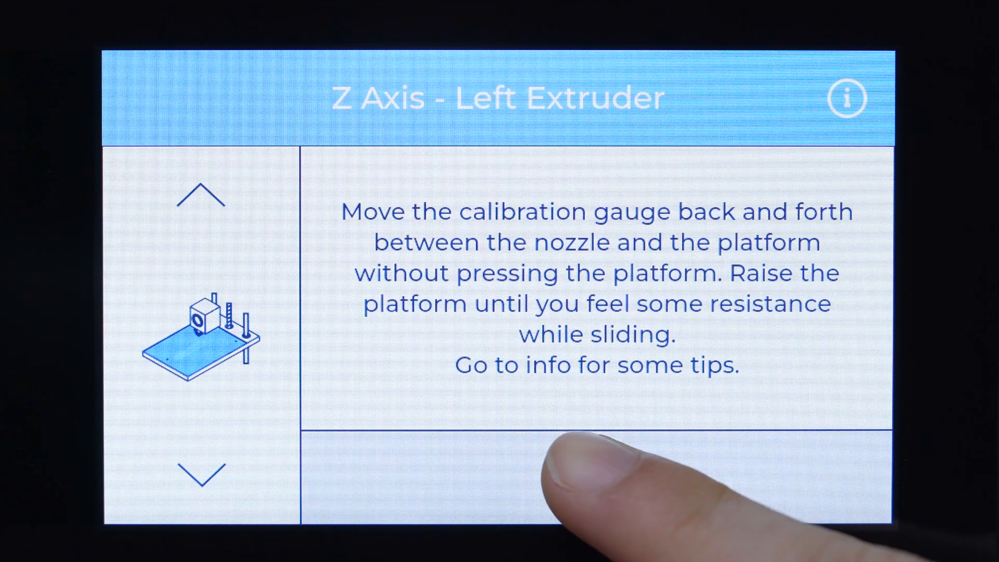
click(592, 484)
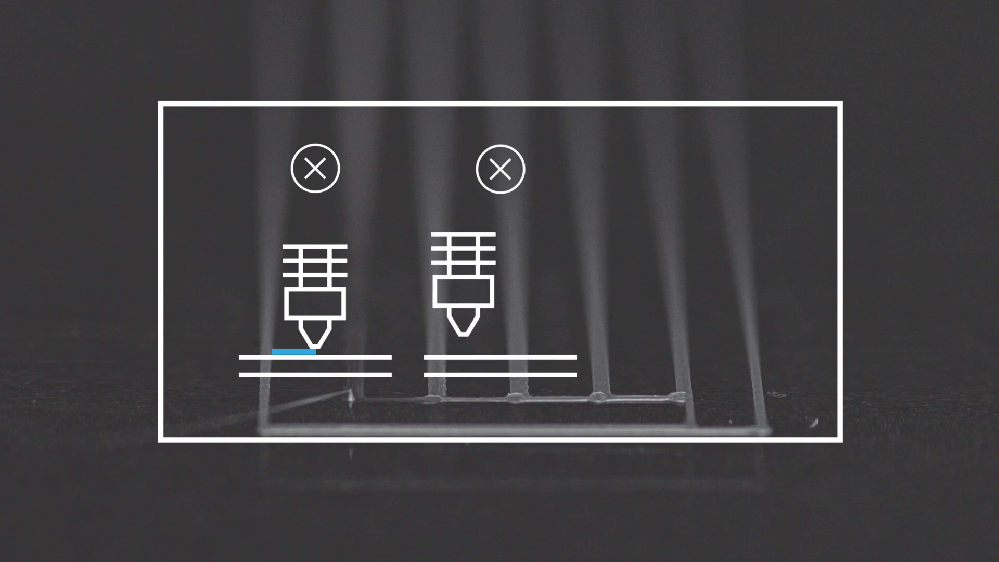
- Select printed line 3 as best for the Z Axis left extruder and accept it
click(497, 191)
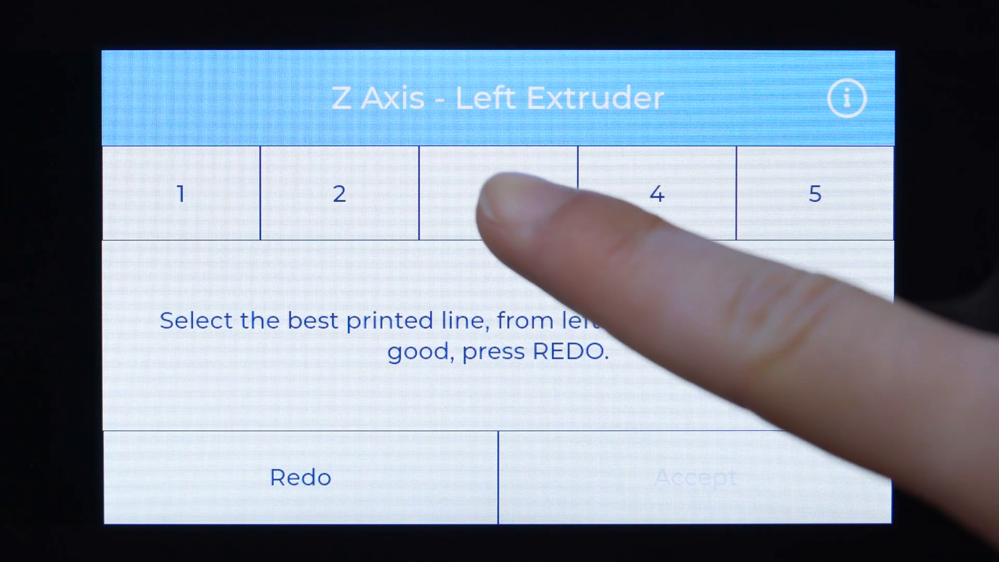
click(498, 193)
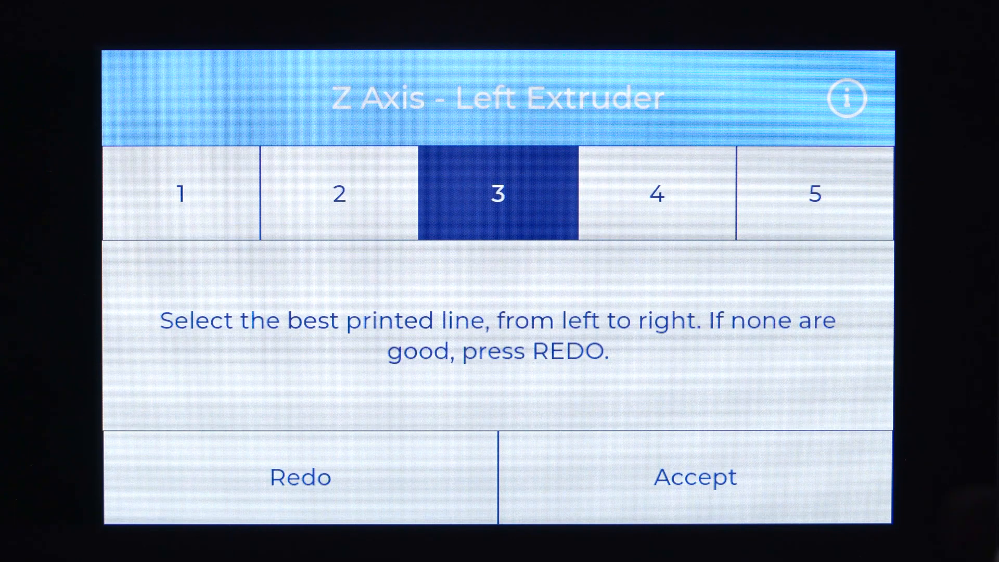
click(694, 477)
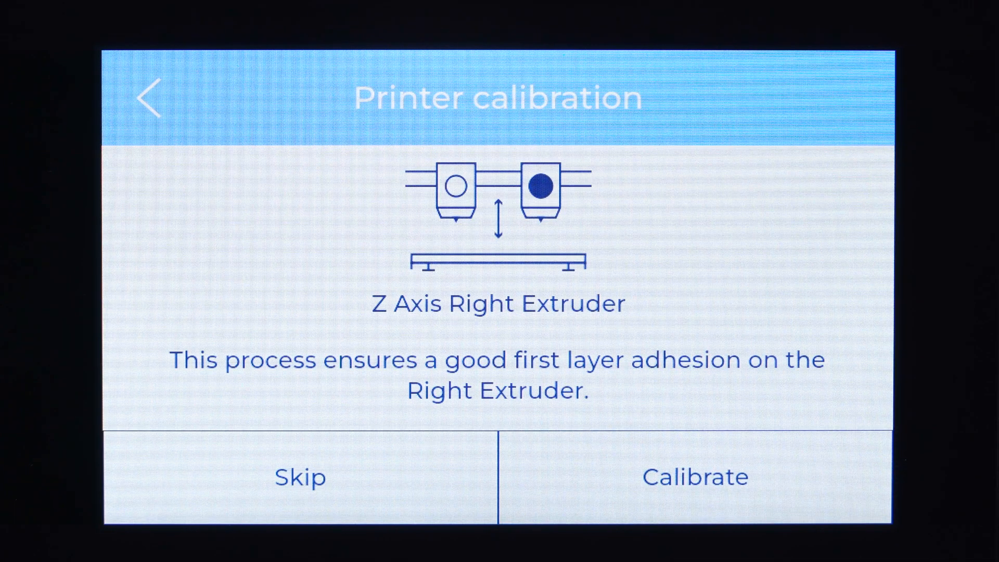
- Start the right extruder Z calibration and select its best printed test line
click(695, 477)
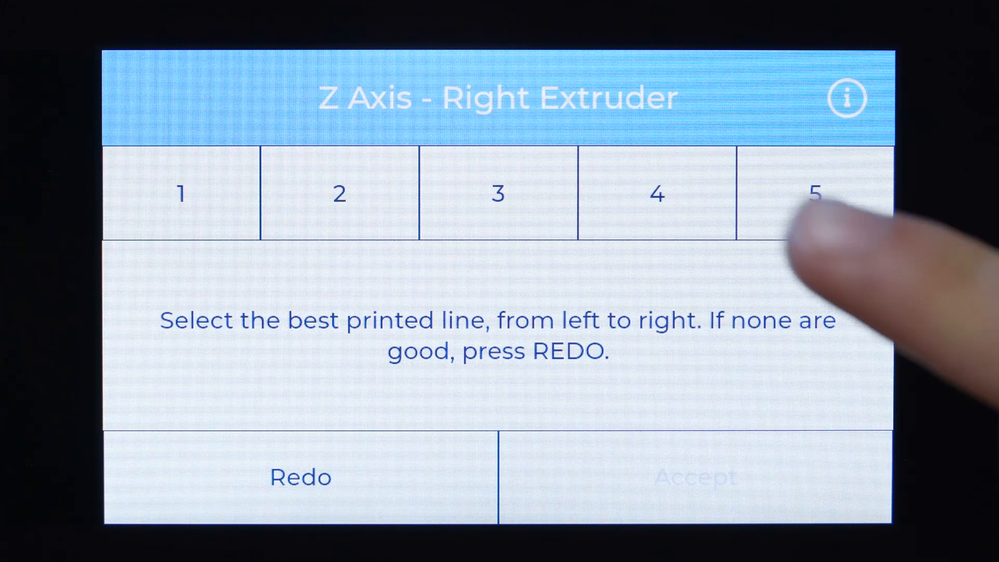
click(657, 193)
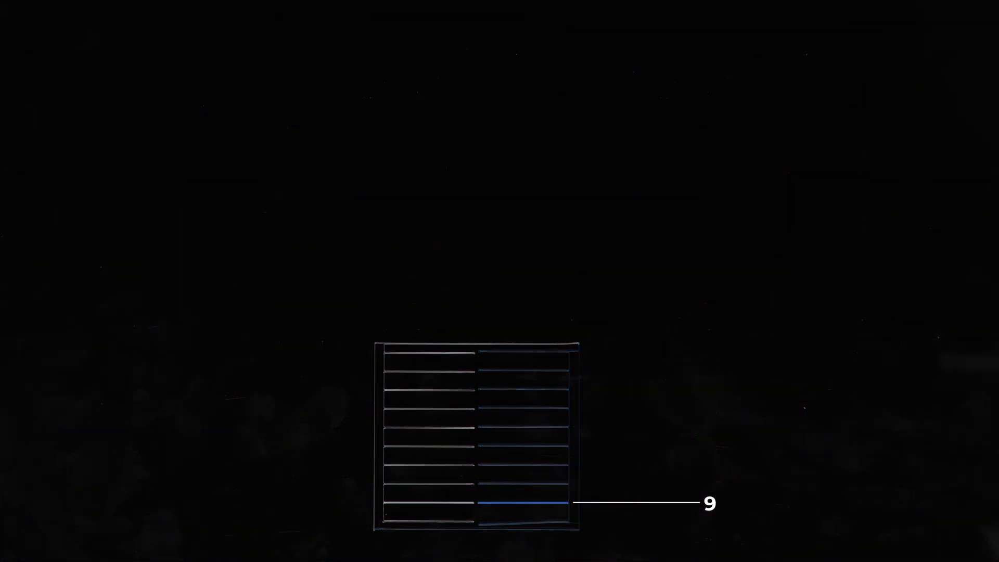
- Select line pair 9 for Y Axis alignment and accept to reach the Success screen
click(657, 289)
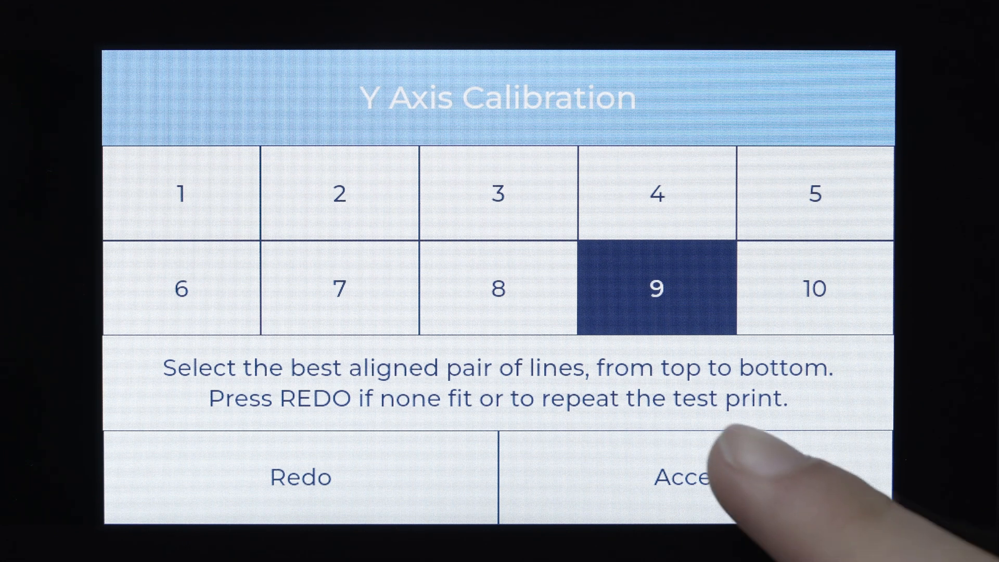
click(720, 476)
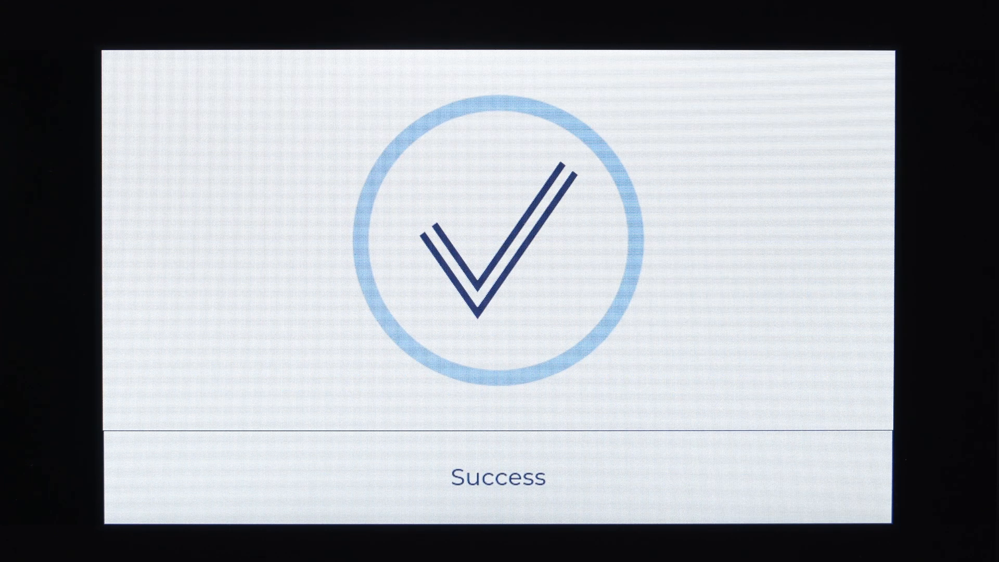